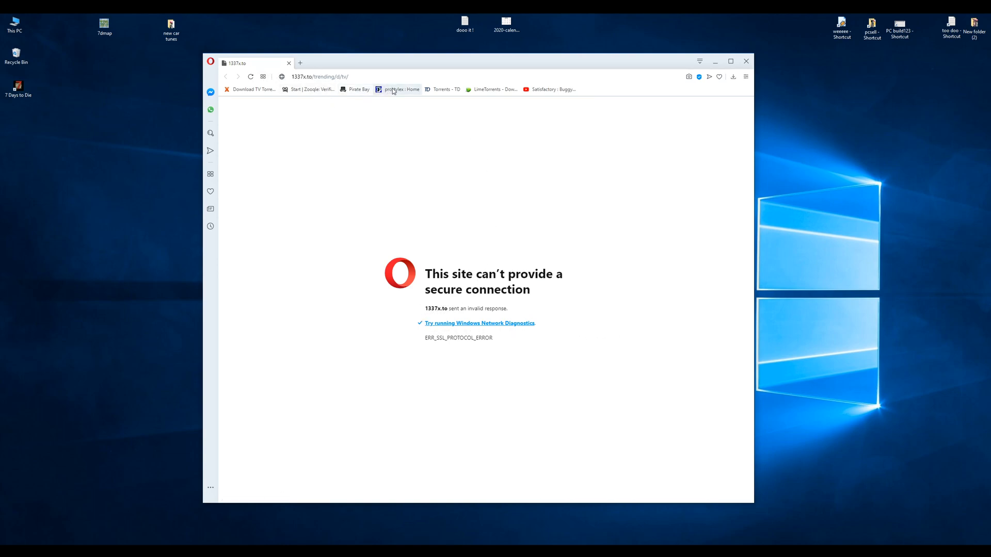
Load the ProStyleX torrent site's home page from the bookmarks bar
{"action": "left_click", "coordinate": [399, 89]}
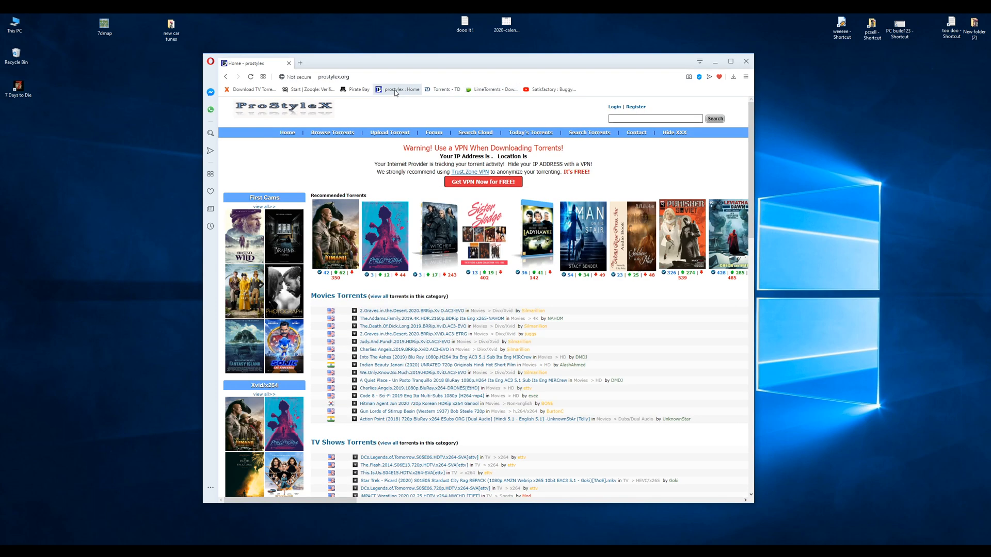
{"action": "mouse_move", "coordinate": [400, 89]}
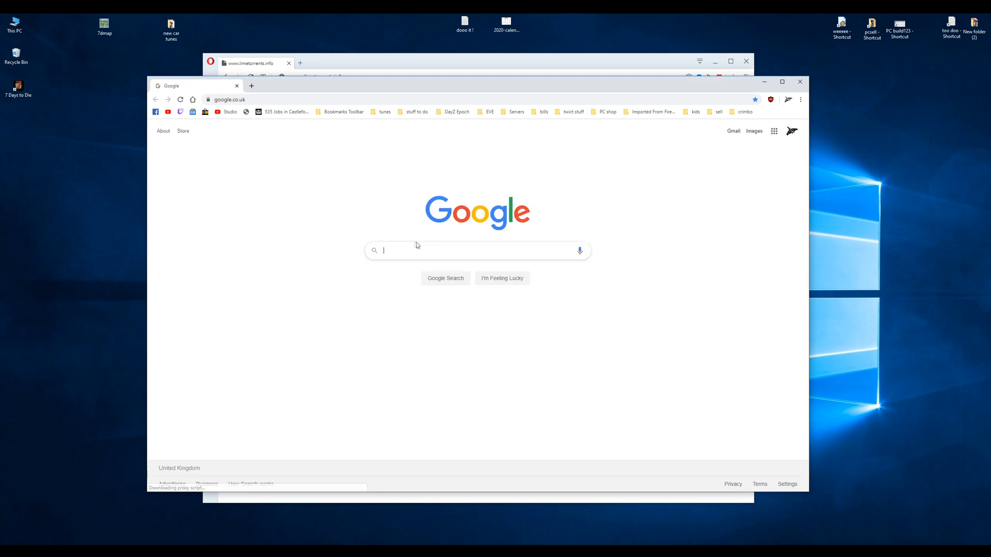
Search Google for 'opera browser' via the autocomplete suggestion
{"action": "type", "text": "opr"}
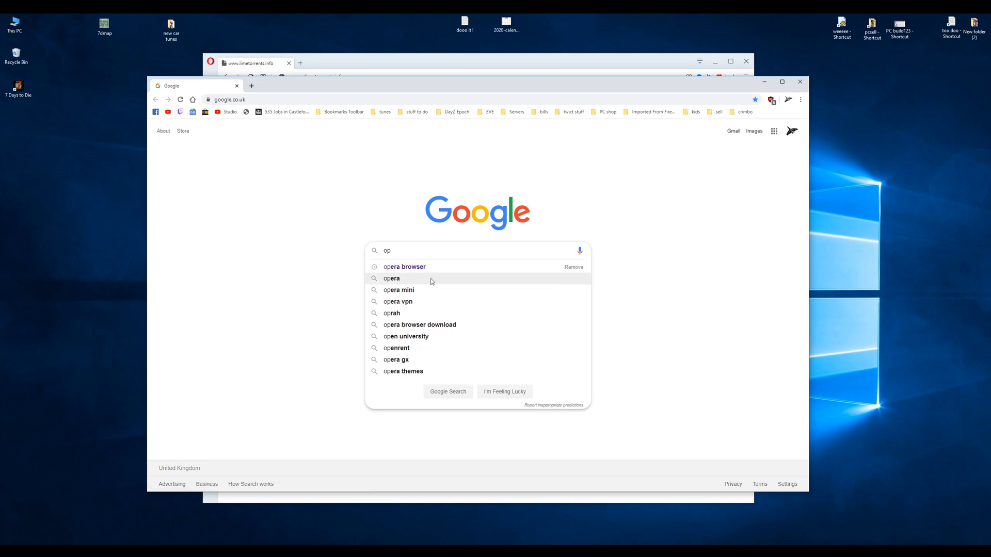
{"action": "left_click", "coordinate": [405, 266]}
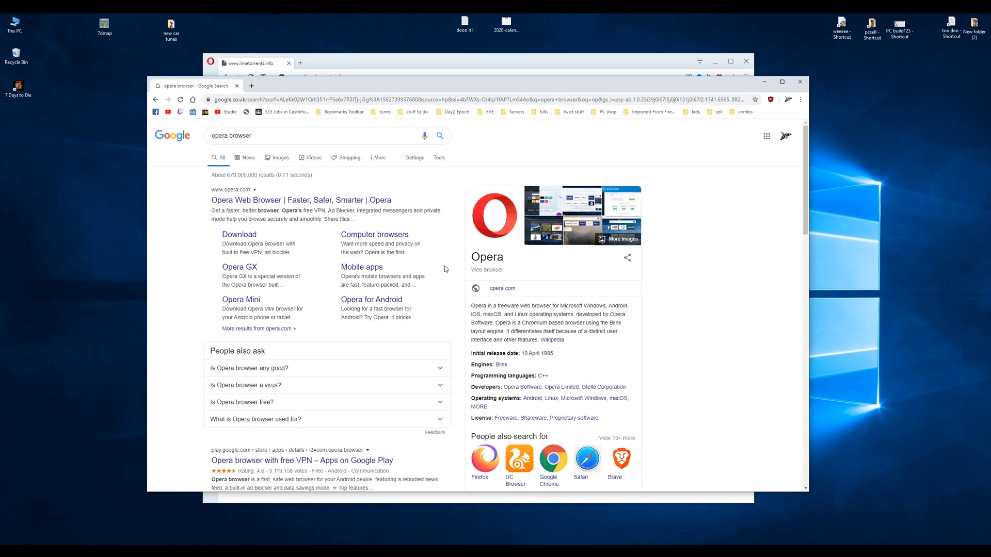
{"action": "mouse_move", "coordinate": [239, 234]}
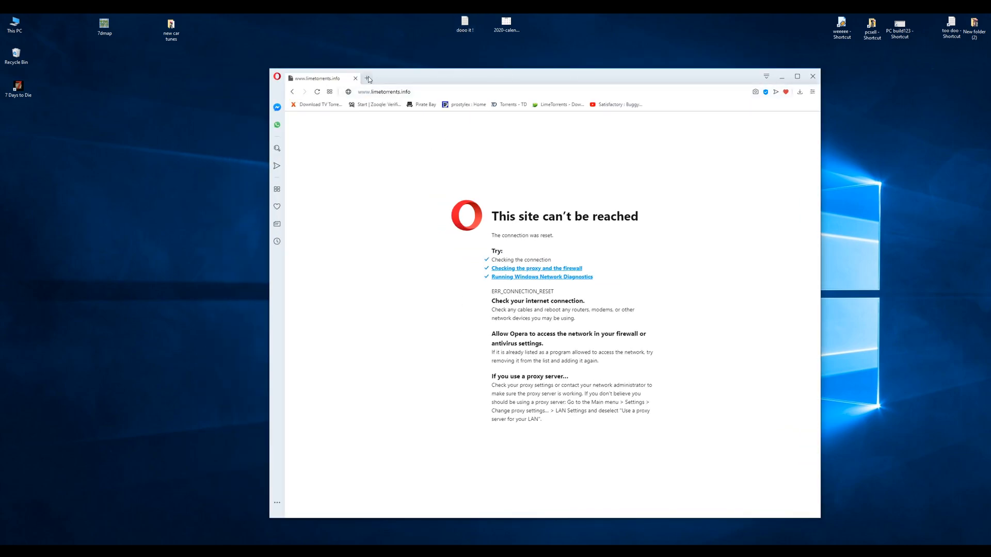
Add a new Speed Dial tab beside the unreachable LimeTorrents page
{"action": "left_click", "coordinate": [369, 78]}
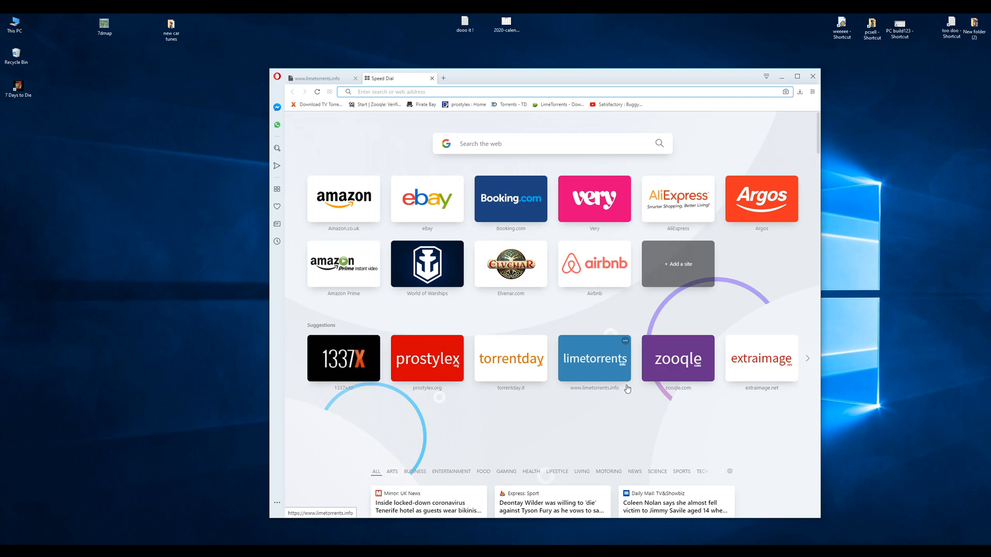
{"action": "mouse_move", "coordinate": [776, 361]}
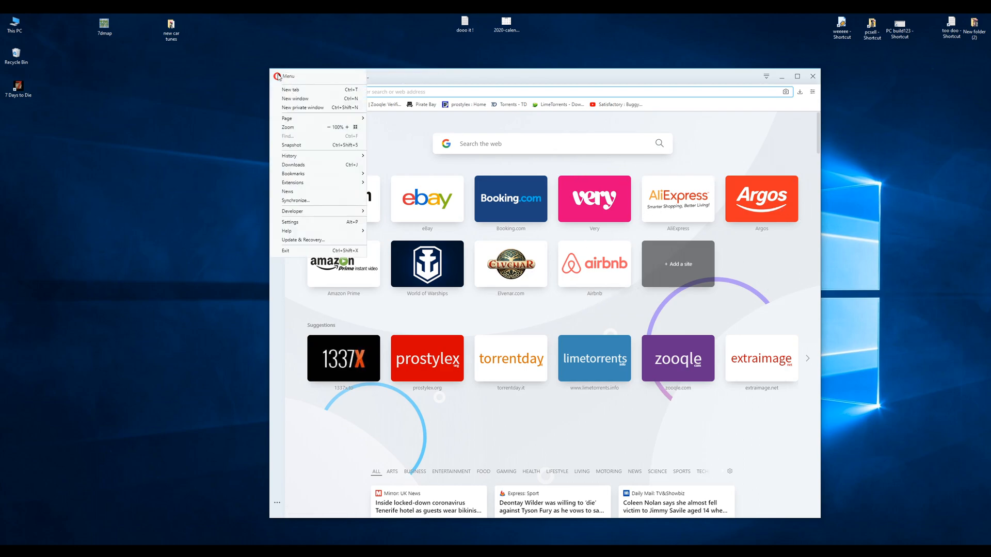
Find 'vpn' in Opera Settings and switch on the Enable VPN toggle
{"action": "left_click", "coordinate": [290, 222]}
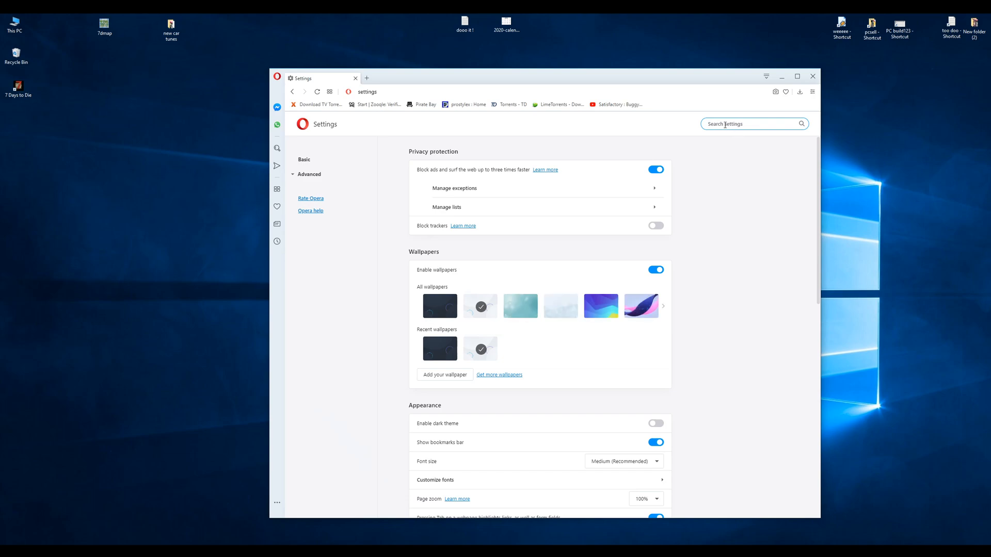
{"action": "type", "text": "vp"}
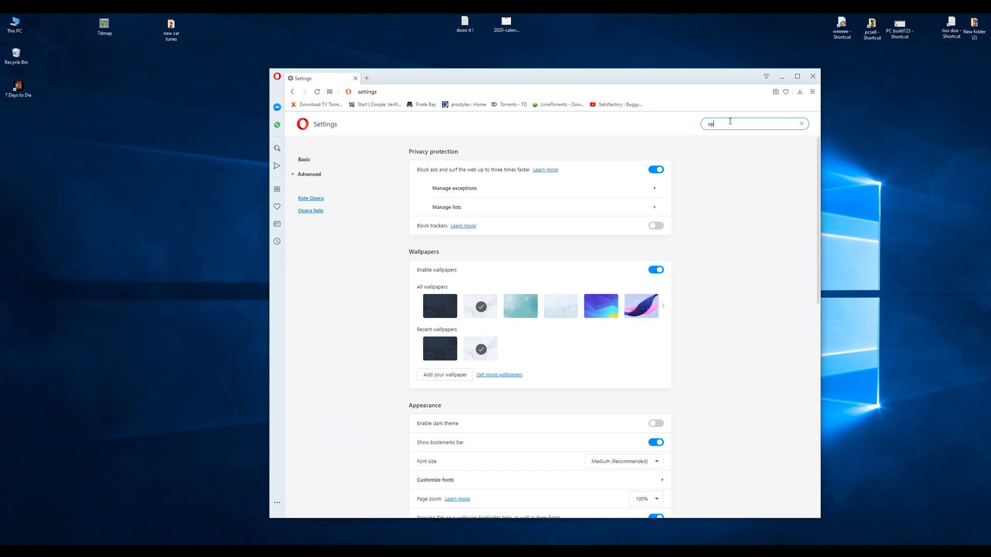
{"action": "type", "text": "vpn"}
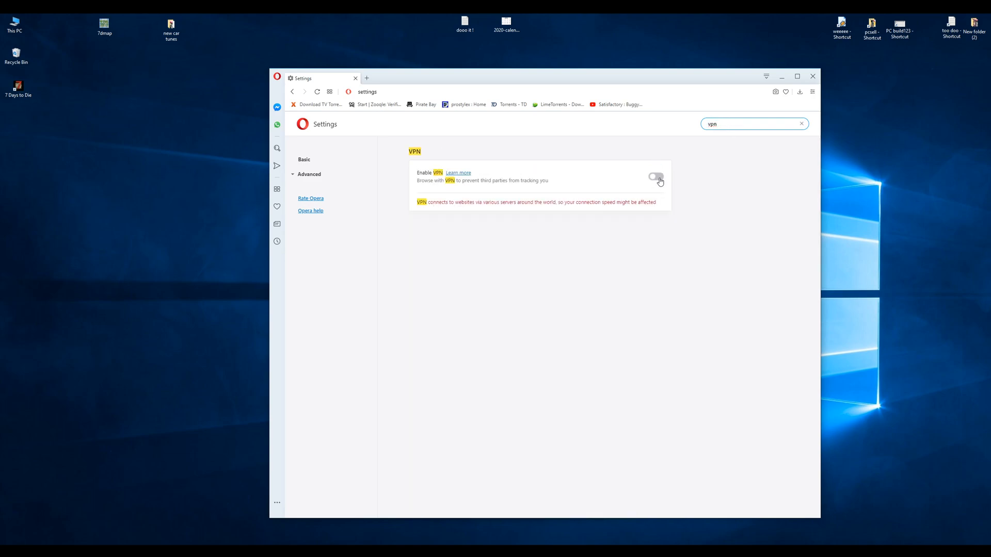
{"action": "left_click", "coordinate": [656, 176]}
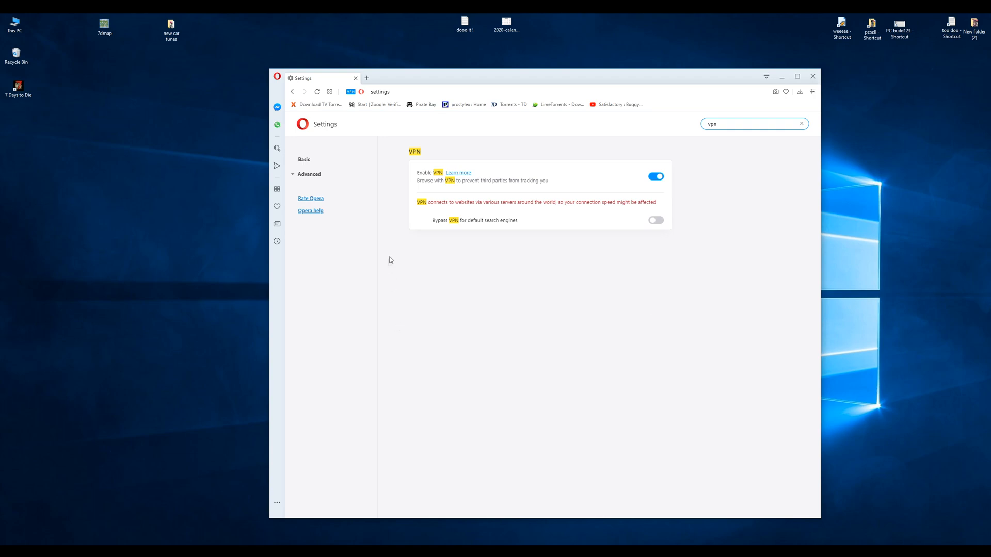
{"action": "mouse_move", "coordinate": [479, 221]}
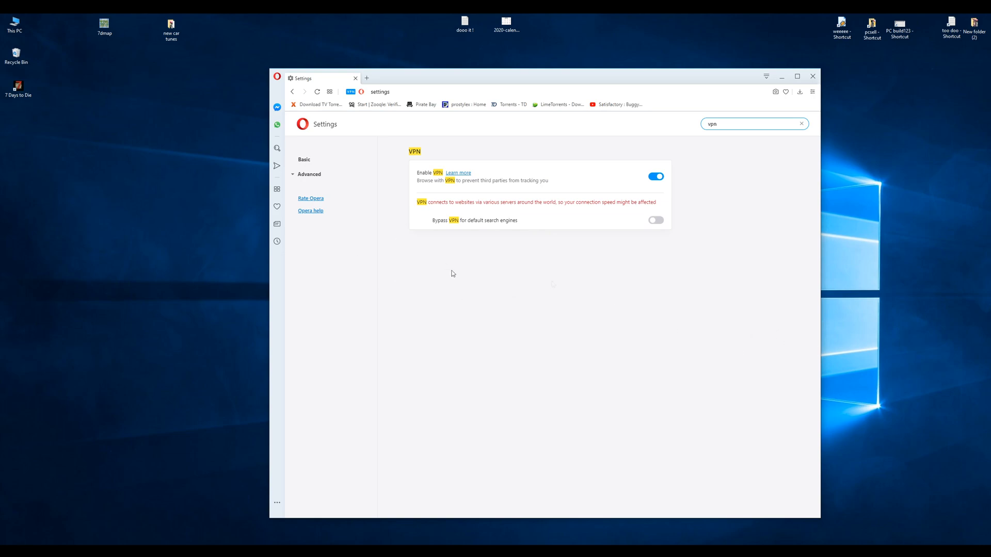
{"action": "mouse_move", "coordinate": [565, 225]}
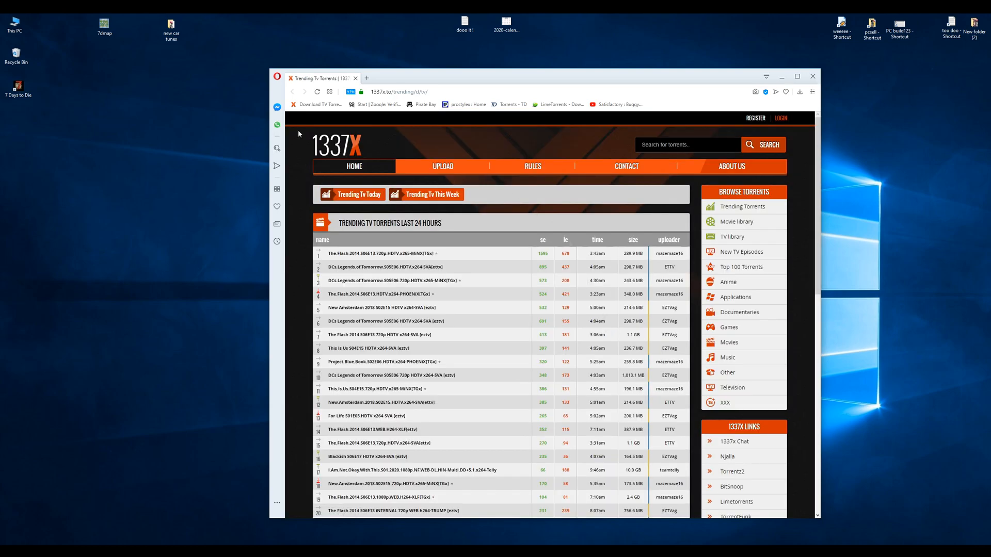
Load LimeTorrents, Zooqle and the 1337x TV listings, confirming each opens with VPN on
{"action": "scroll", "scroll_direction": "down", "scroll_amount": 3}
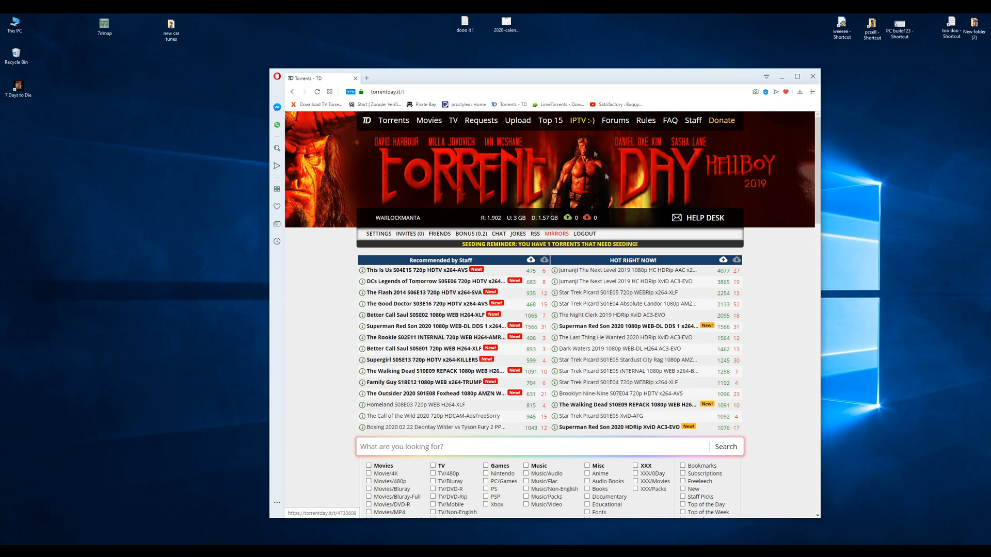
{"action": "left_click", "coordinate": [558, 105]}
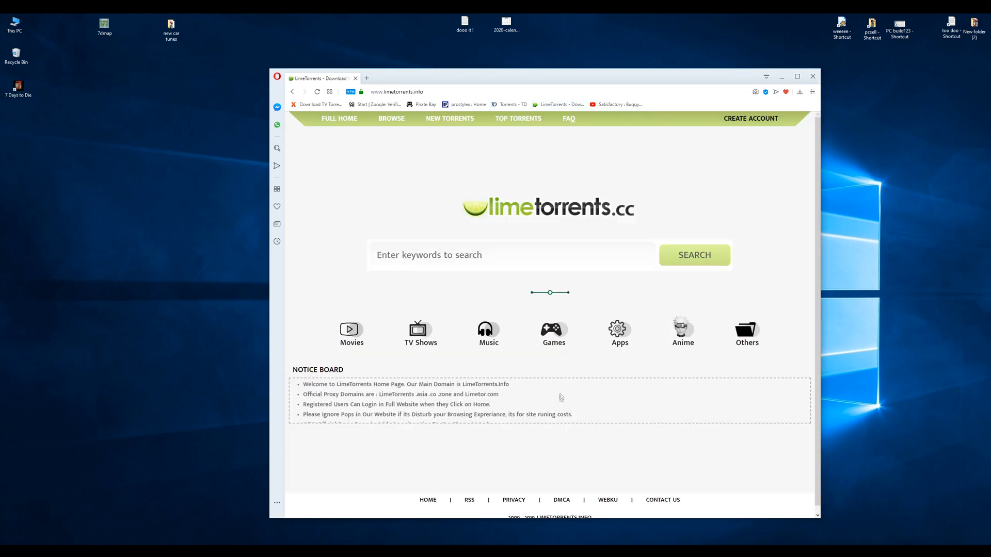
{"action": "scroll", "scroll_direction": "down", "scroll_amount": 3}
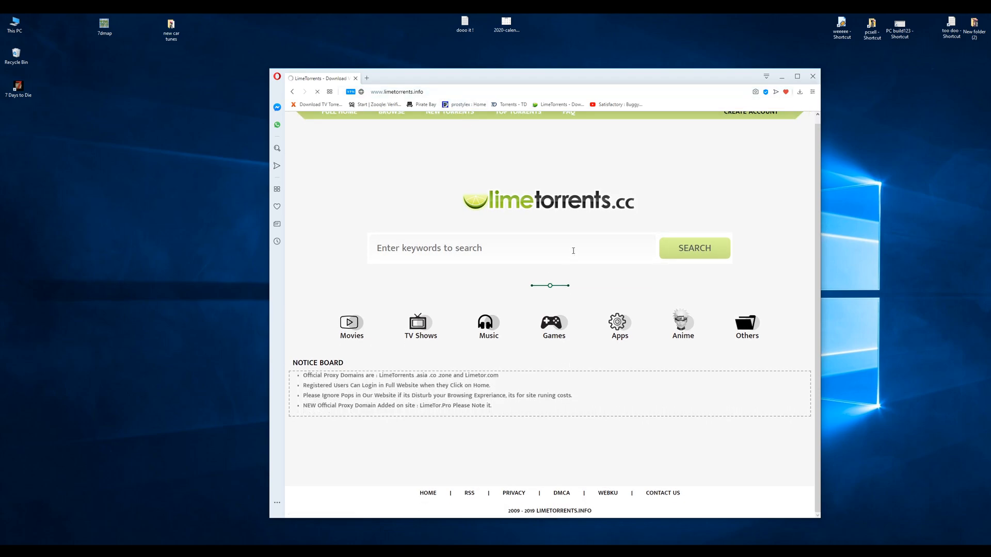
{"action": "left_click", "coordinate": [467, 104]}
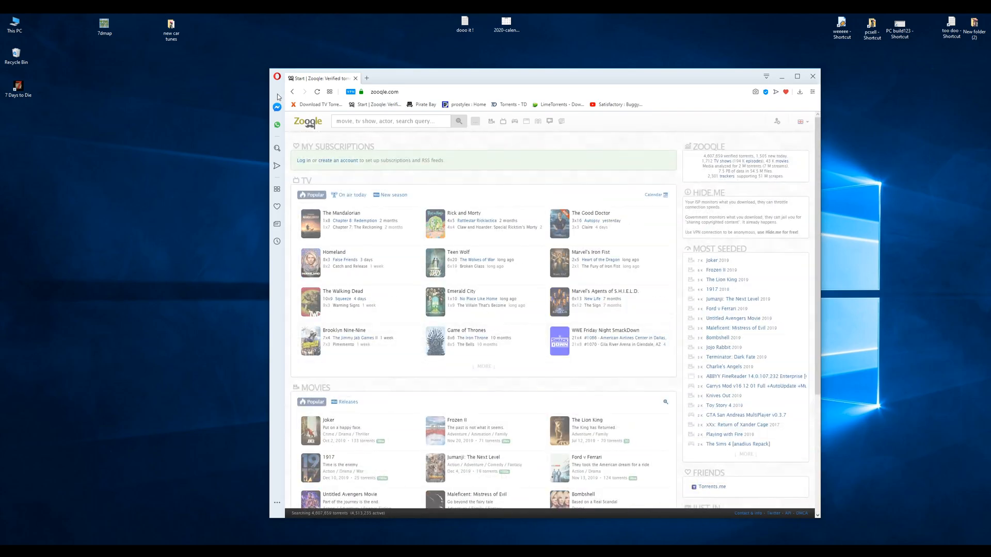
{"action": "left_click", "coordinate": [319, 104]}
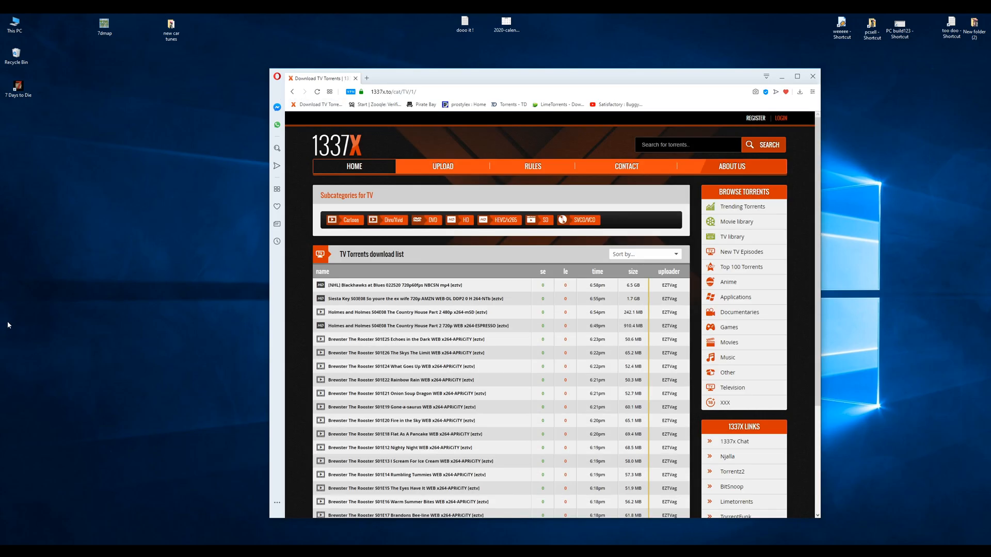
{"action": "mouse_move", "coordinate": [128, 361]}
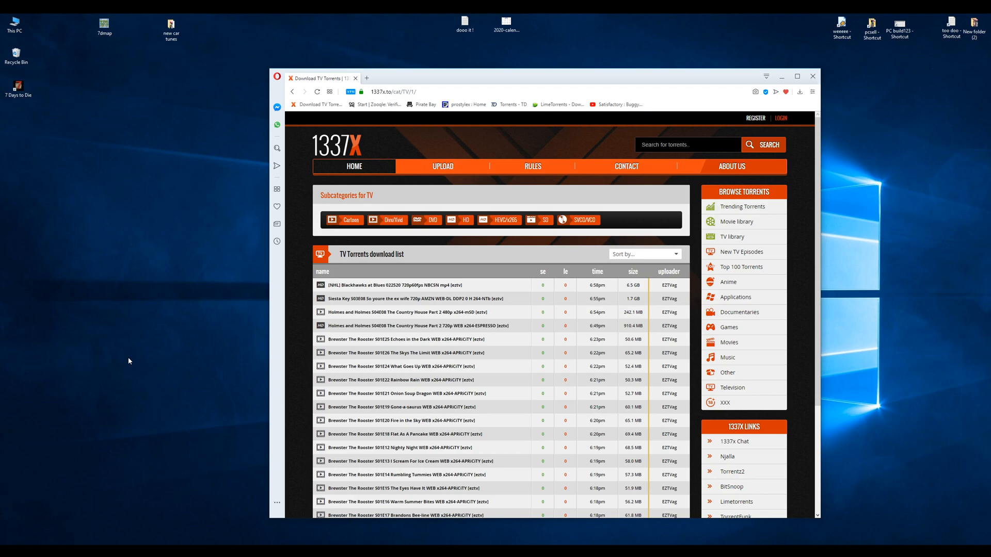
{"action": "mouse_move", "coordinate": [128, 361]}
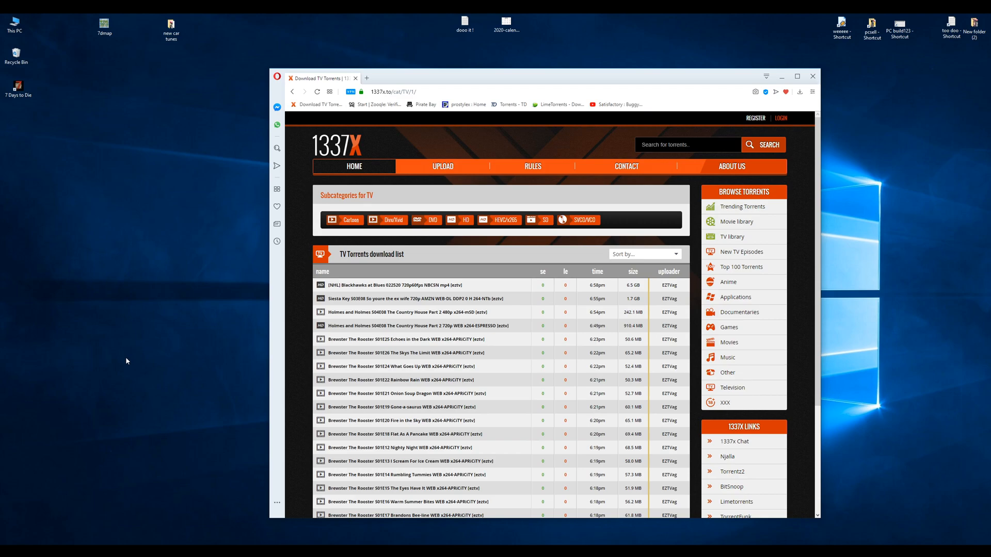